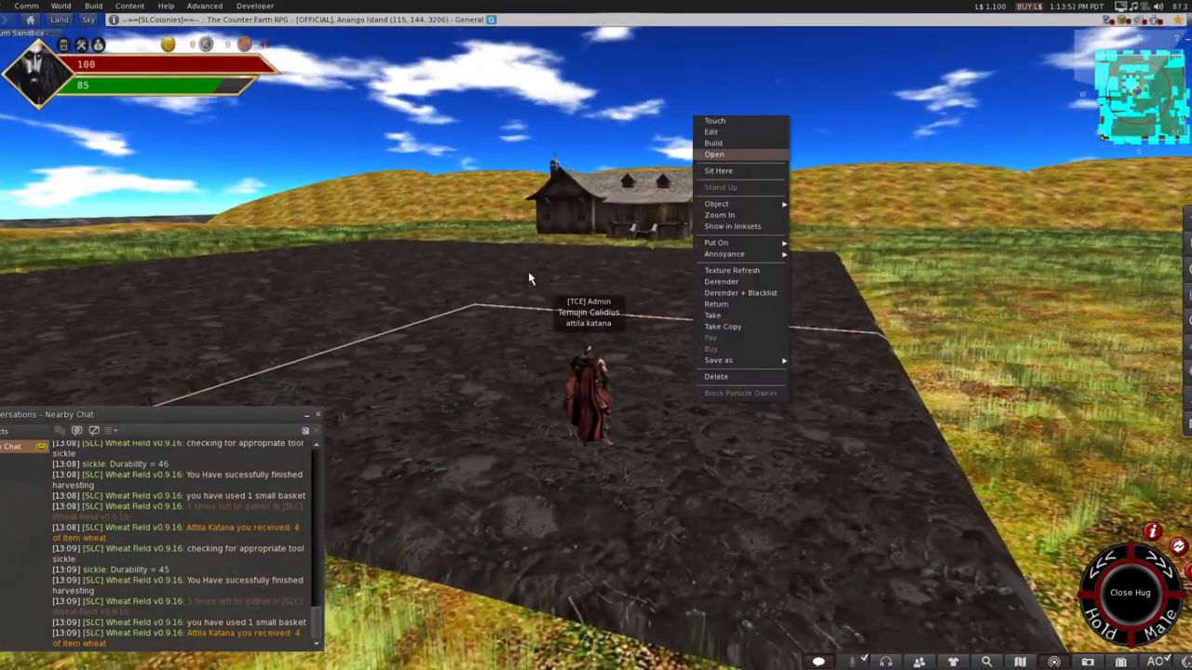
Select the wheat field object for editing, then deselect it to resume ploughing.
{"action": "left_click", "coordinate": [712, 131]}
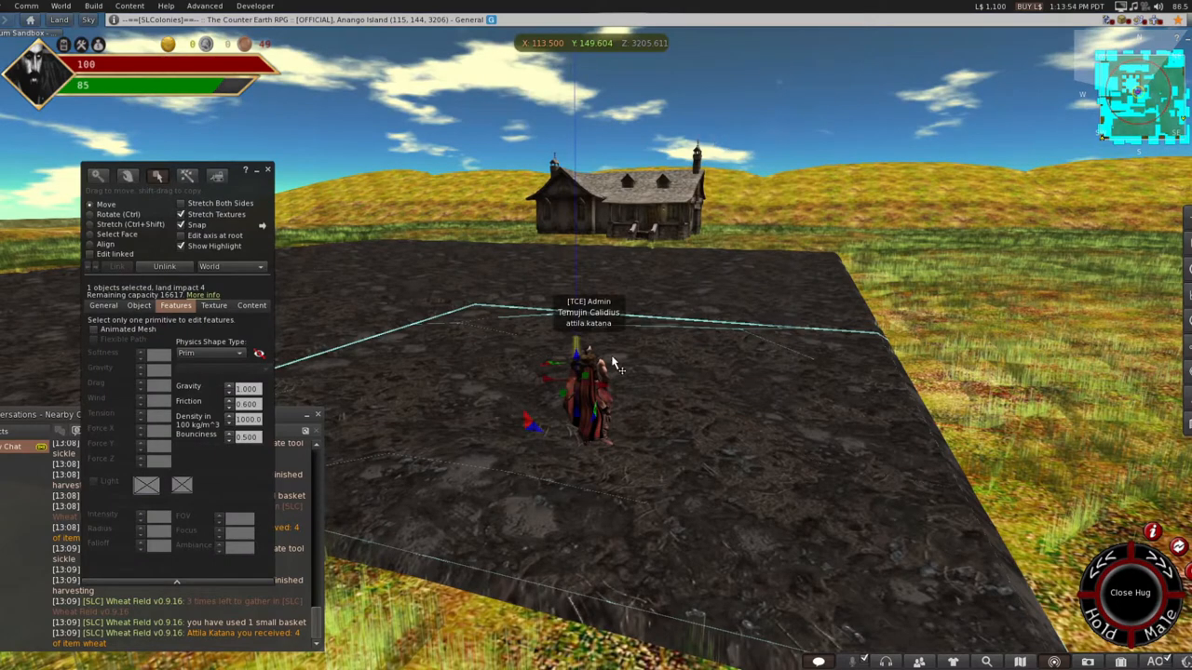
{"action": "mouse_move", "coordinate": [727, 391]}
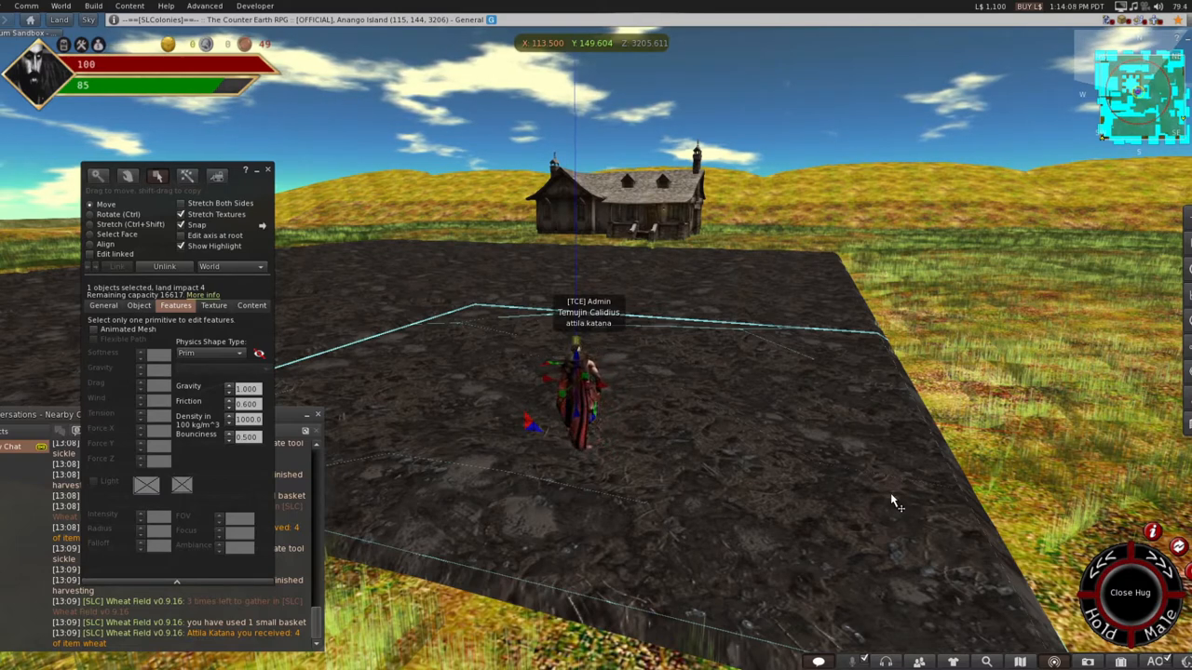
{"action": "mouse_move", "coordinate": [415, 184]}
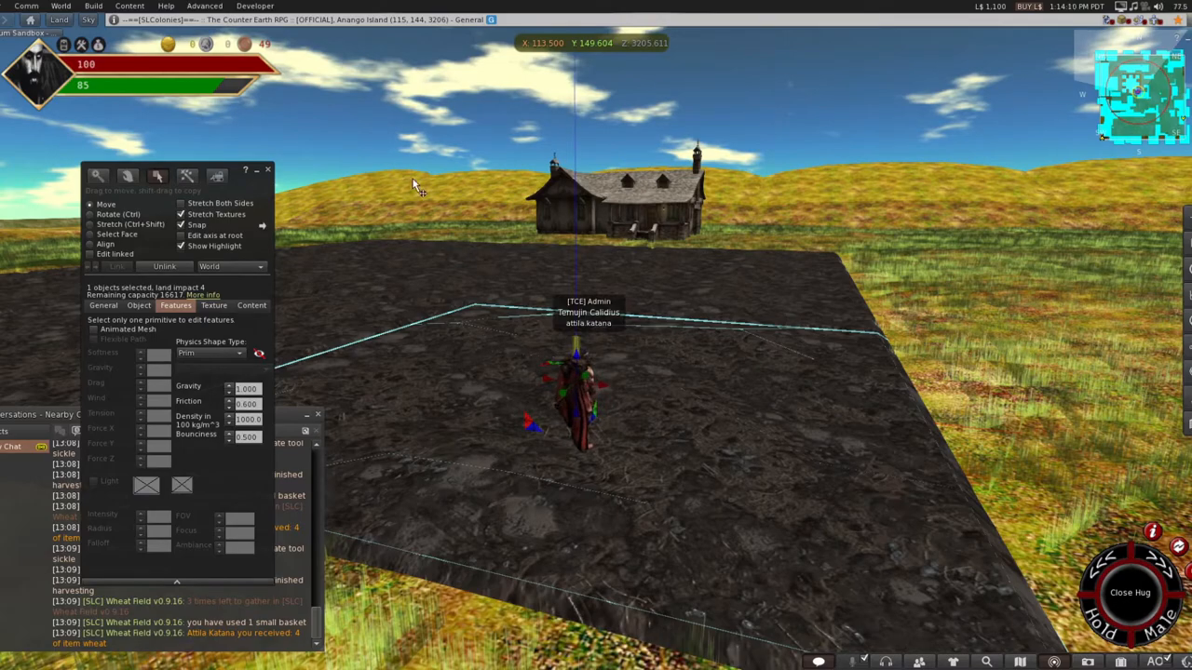
{"action": "left_click", "coordinate": [268, 170]}
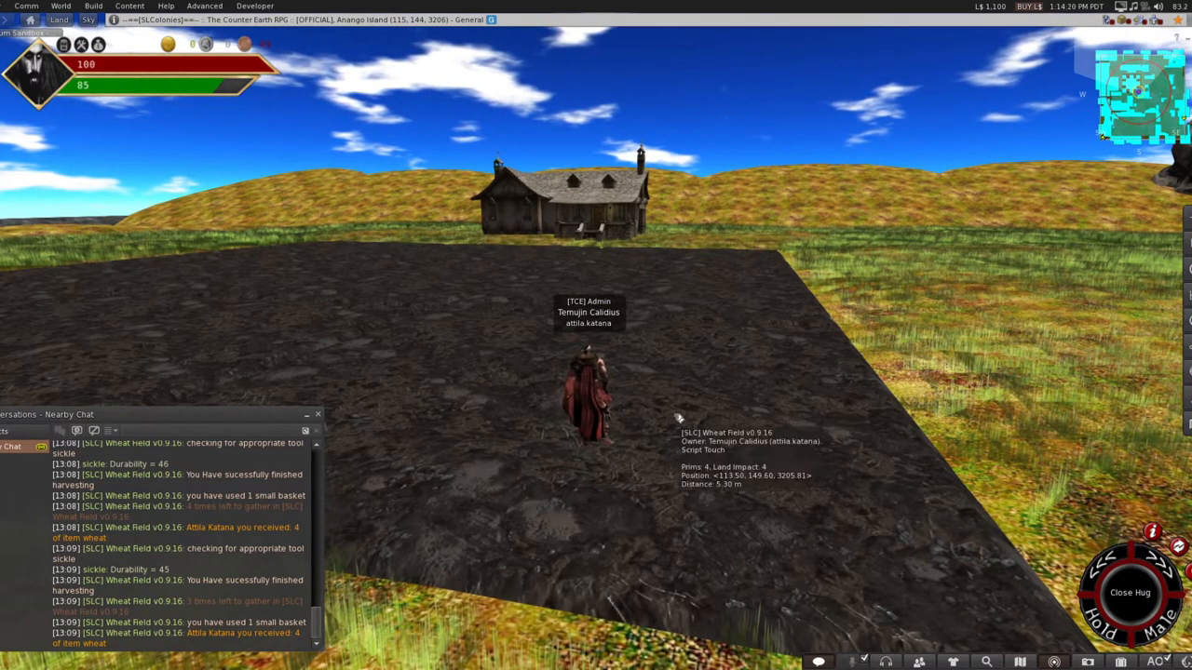
{"action": "mouse_move", "coordinate": [726, 371]}
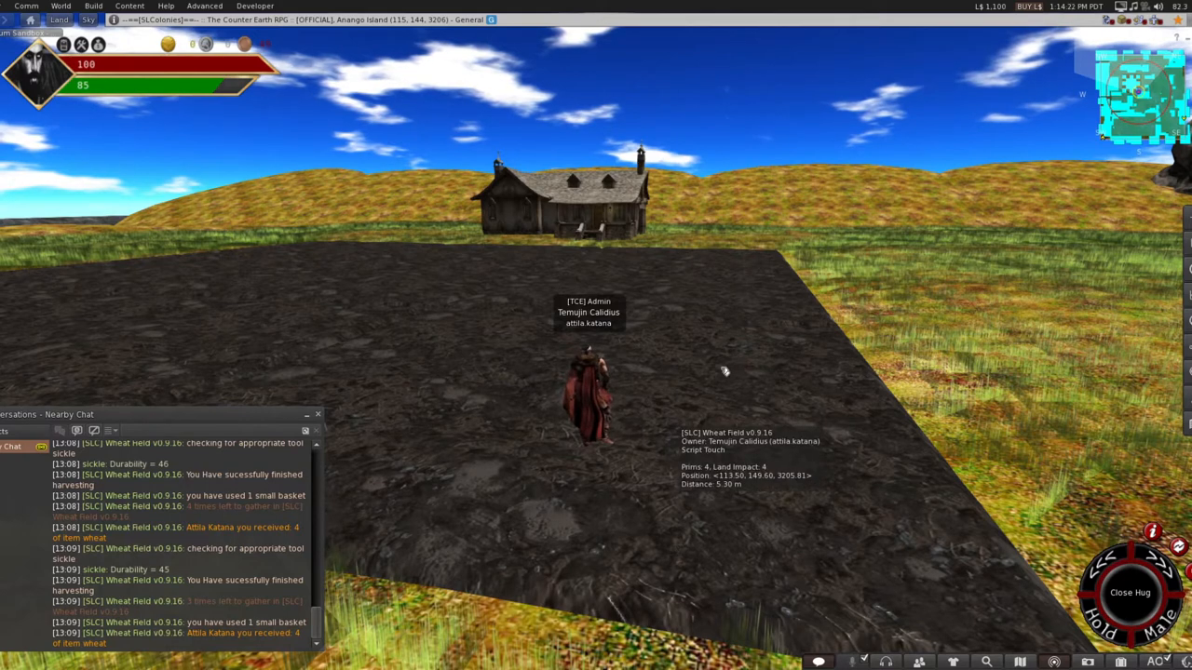
{"action": "mouse_move", "coordinate": [555, 451]}
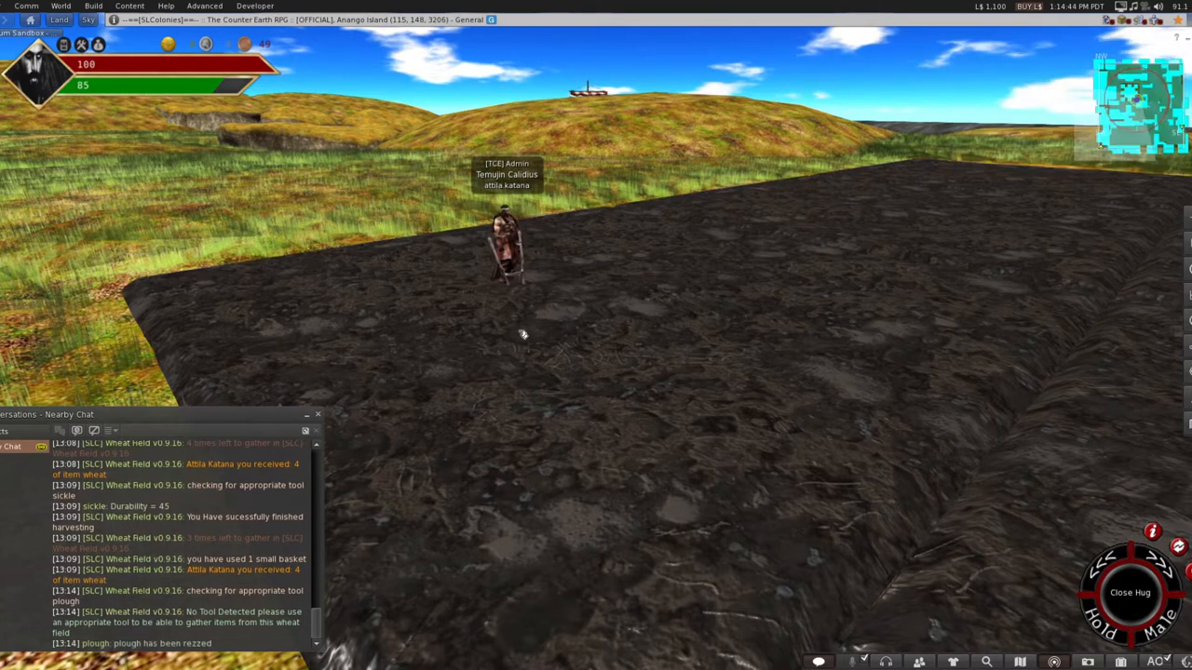
{"action": "mouse_move", "coordinate": [605, 282]}
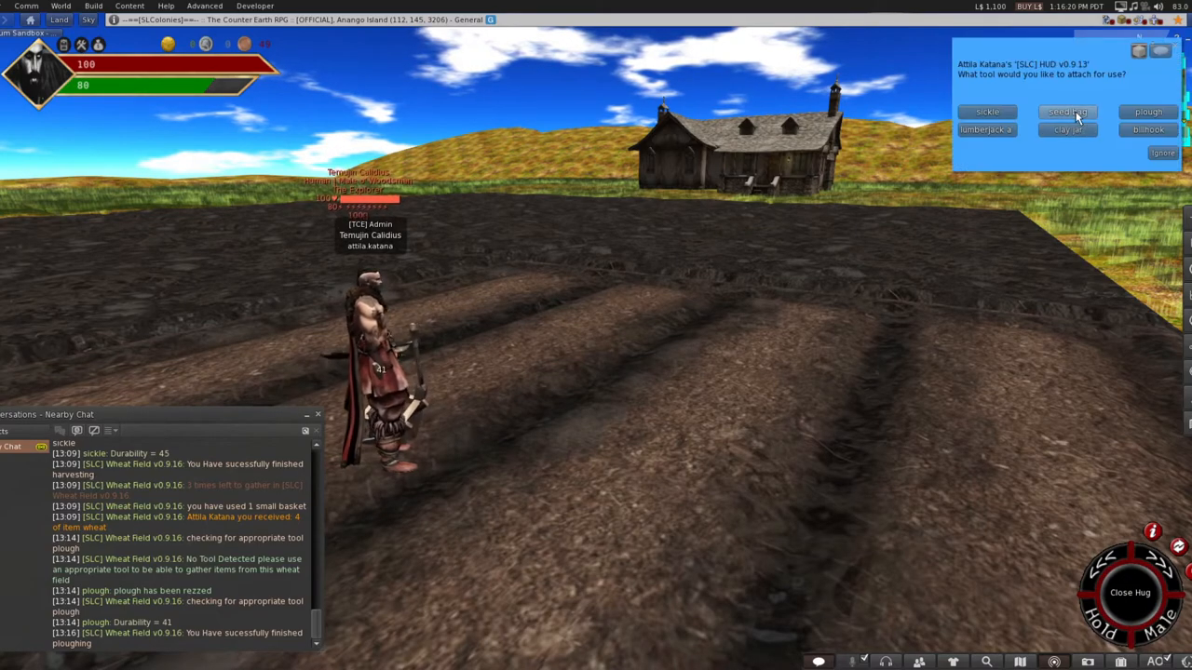
Choose the seed bag in the HUD's tool-attach dialog.
{"action": "left_click", "coordinate": [1067, 112]}
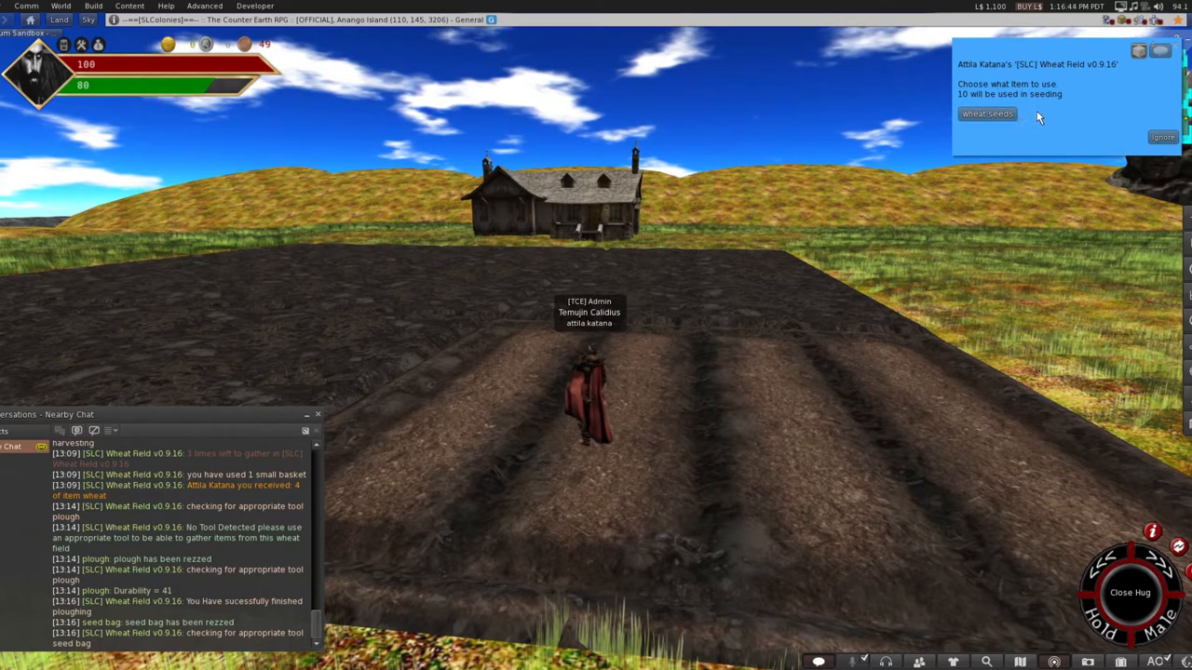
{"action": "mouse_move", "coordinate": [1154, 111]}
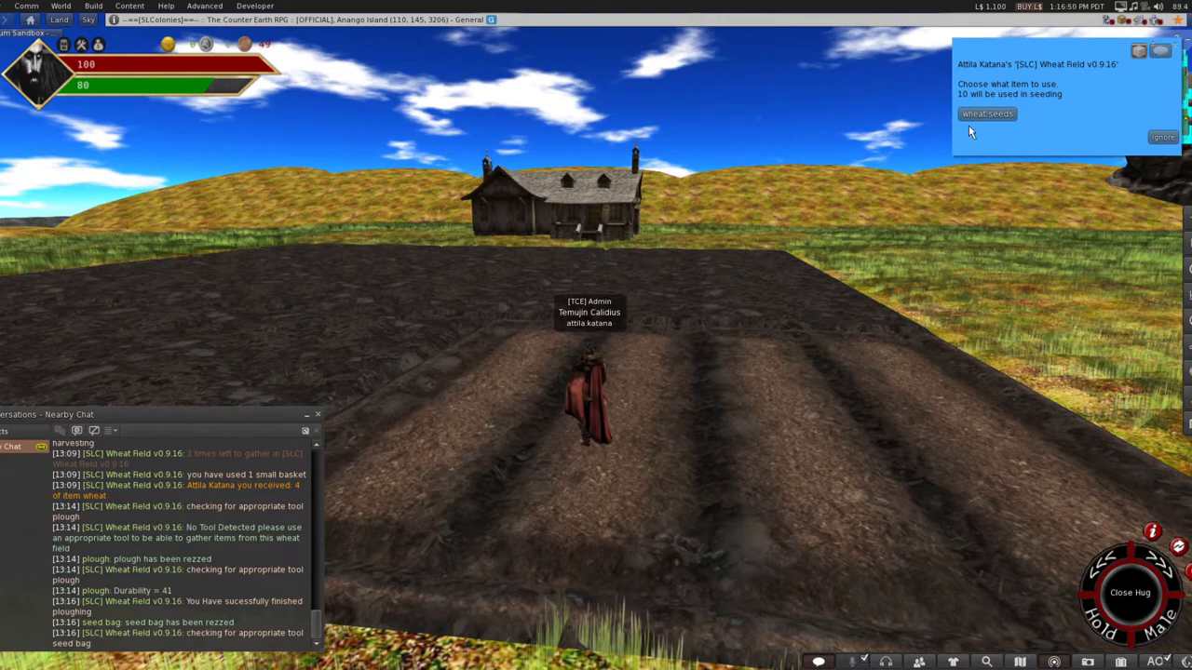
Pick wheat seeds in the Wheat Field dialog to begin sowing the furrows.
{"action": "left_click", "coordinate": [987, 112]}
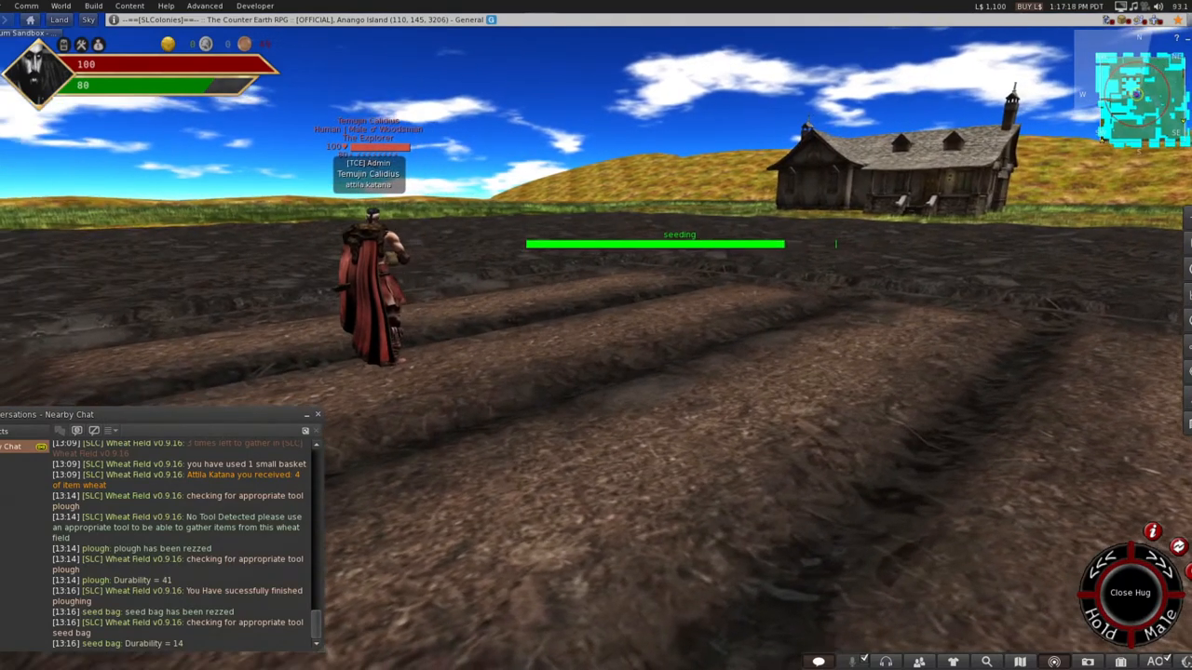
{"action": "mouse_move", "coordinate": [593, 338]}
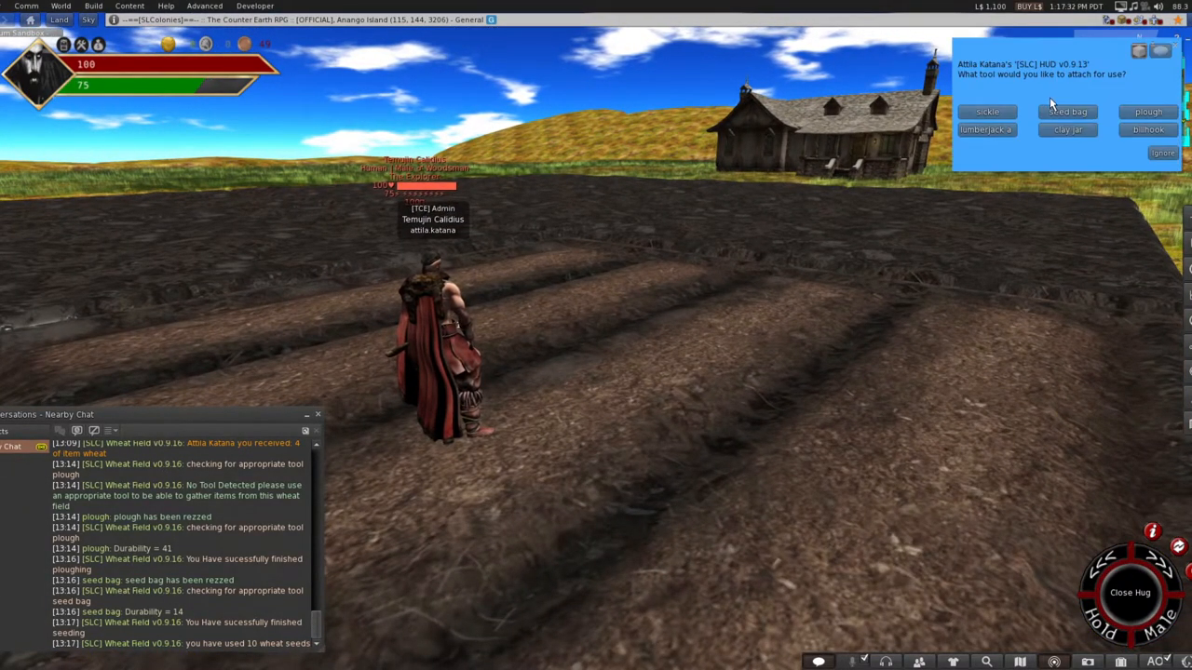
Equip the clay jar from the SLC HUD to water the seeded field.
{"action": "left_click", "coordinate": [1068, 129]}
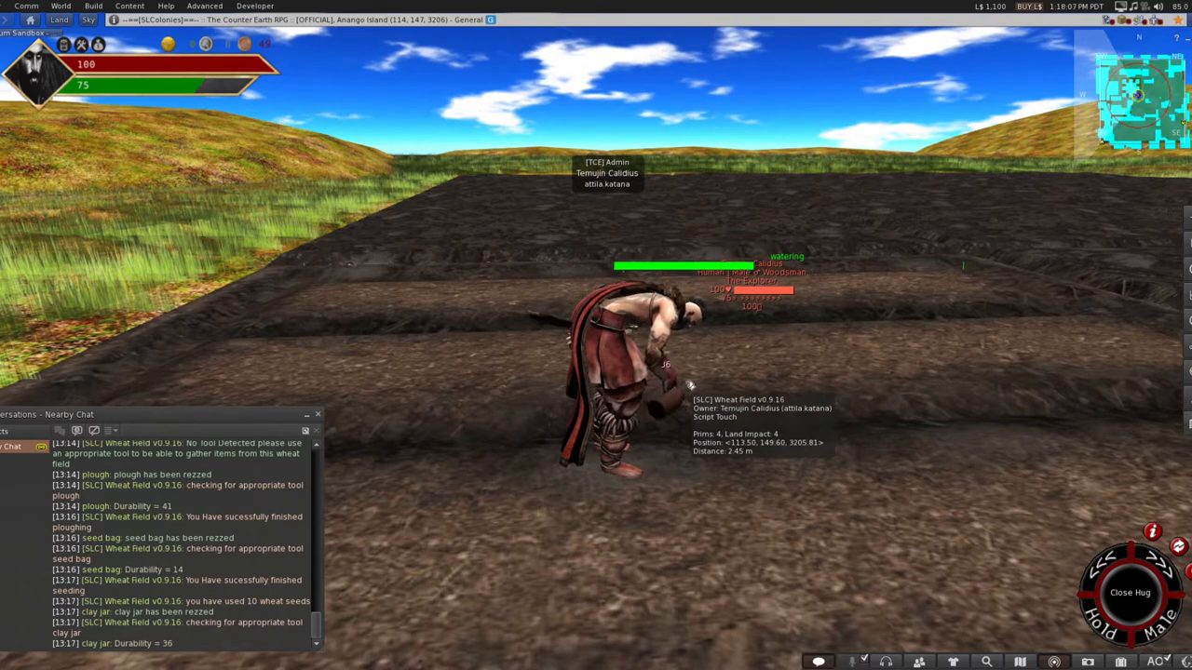
{"action": "mouse_move", "coordinate": [686, 388]}
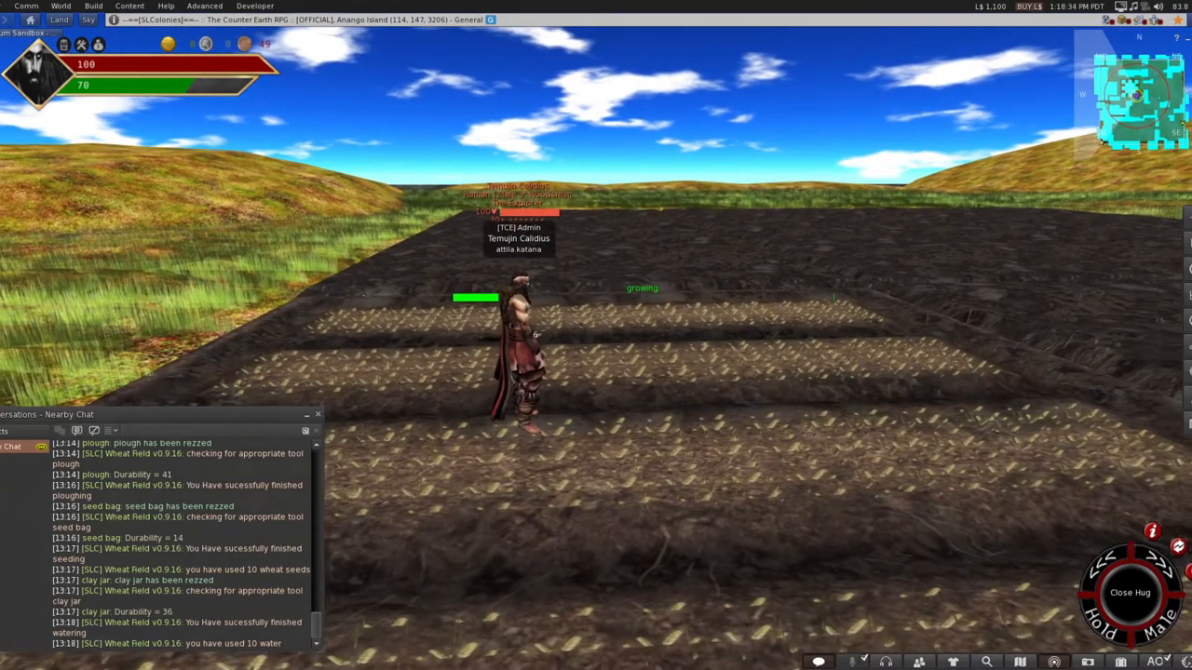
{"action": "mouse_move", "coordinate": [780, 336]}
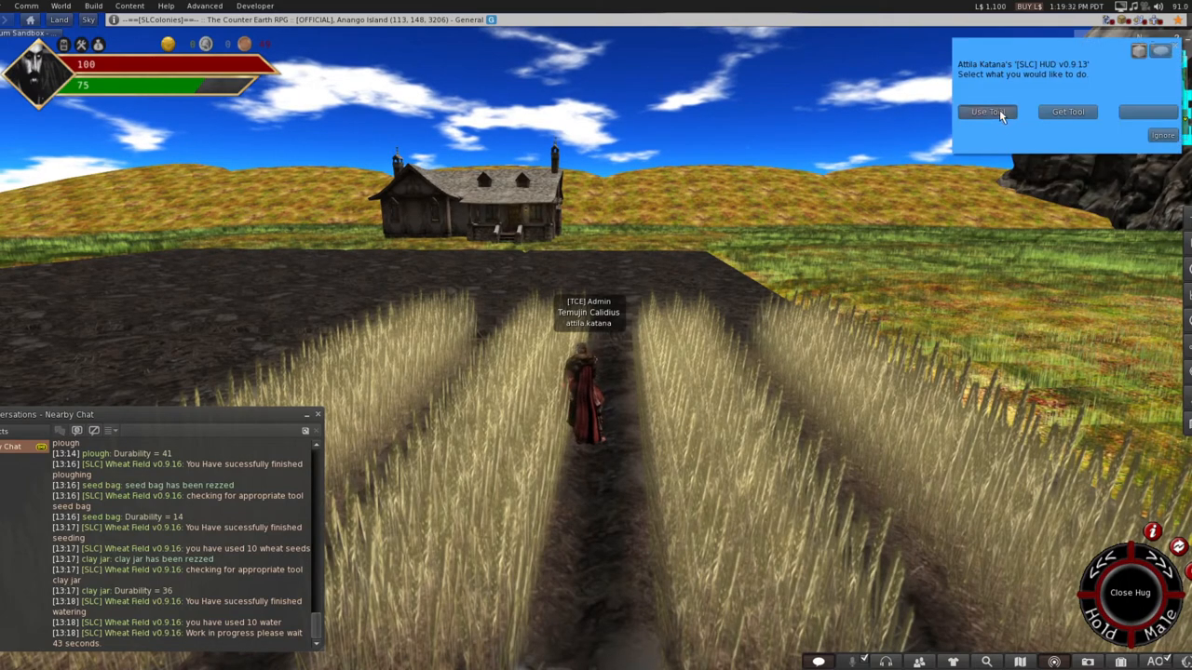
Equip the sickle through the HUD's Use Tool menu to harvest the ripe wheat.
{"action": "left_click", "coordinate": [984, 111]}
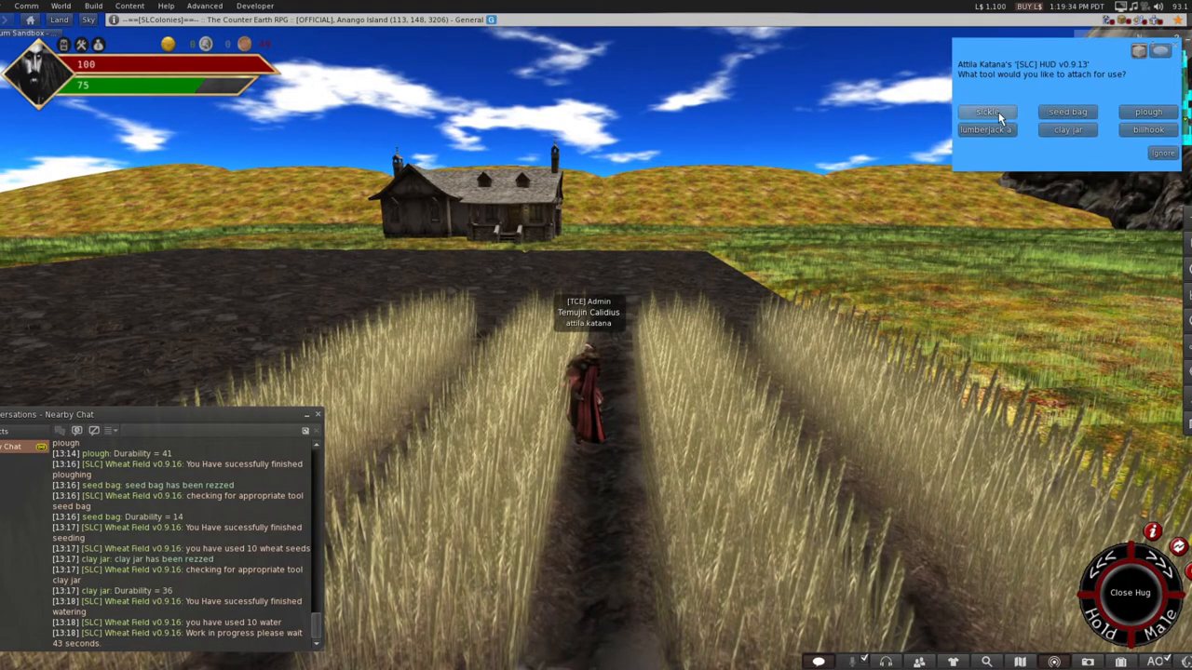
{"action": "left_click", "coordinate": [987, 112]}
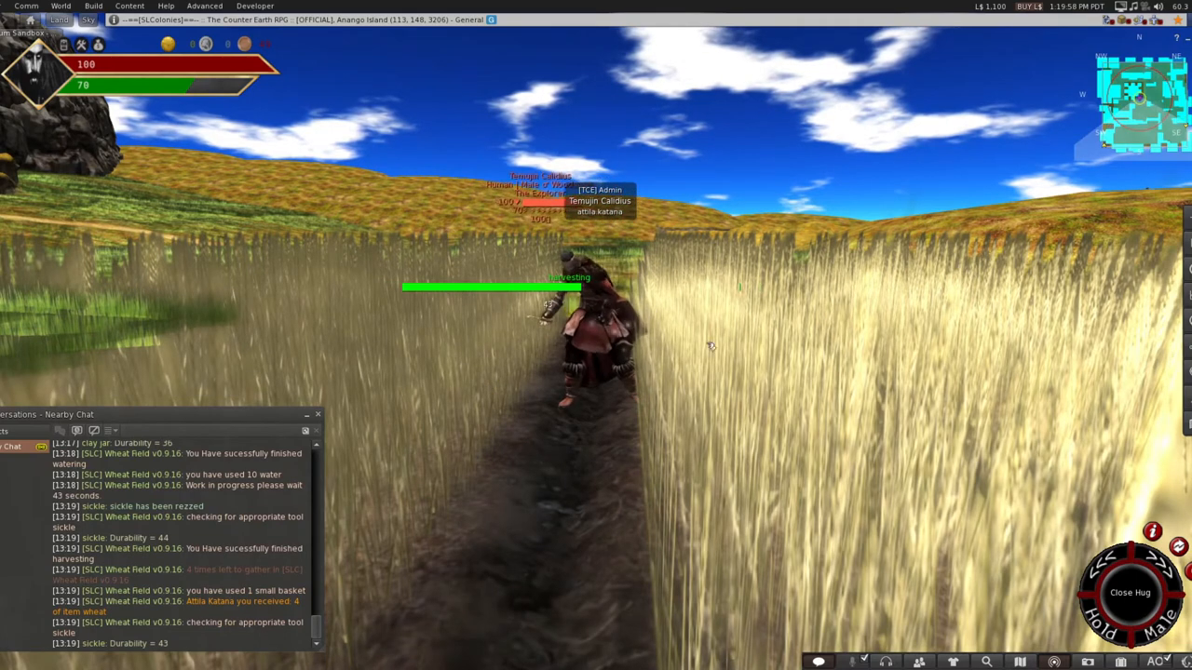
{"action": "mouse_move", "coordinate": [636, 331]}
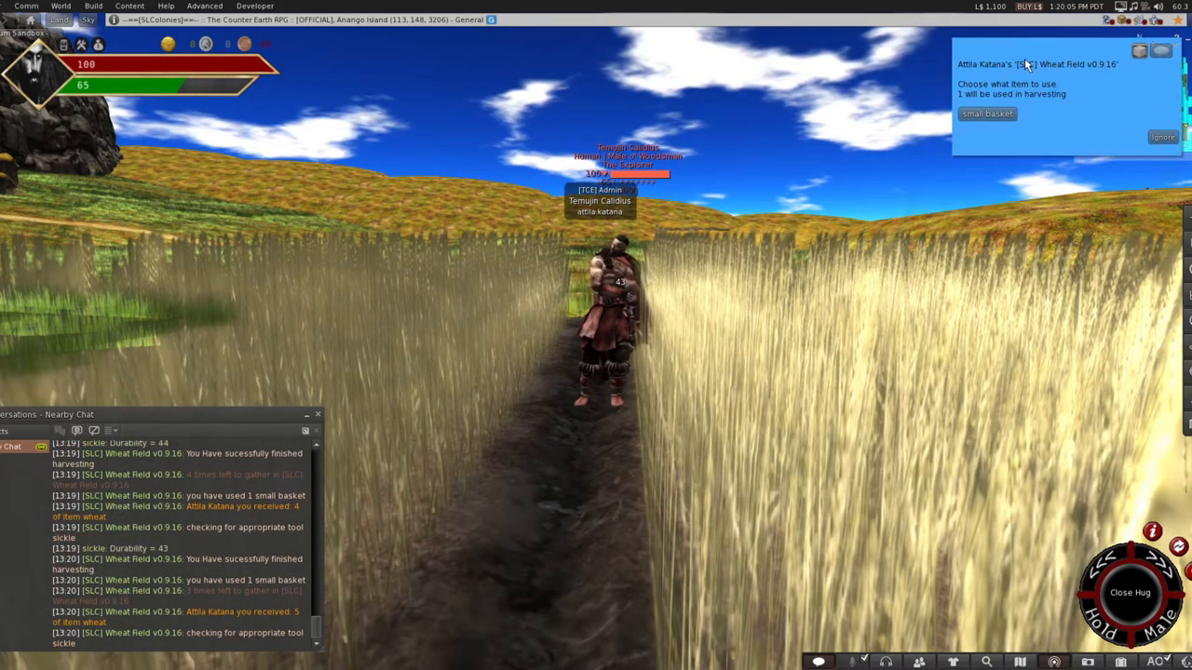
Spend small baskets on the remaining harvest rounds until no gathers are left.
{"action": "left_click", "coordinate": [986, 113]}
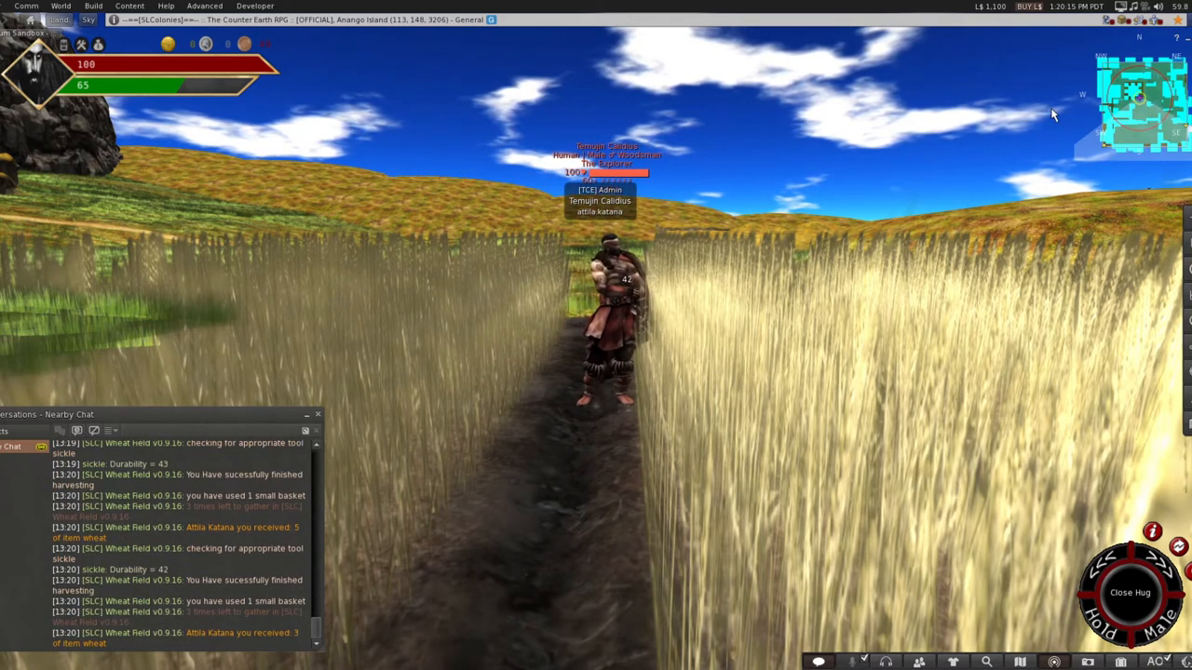
{"action": "mouse_move", "coordinate": [946, 105]}
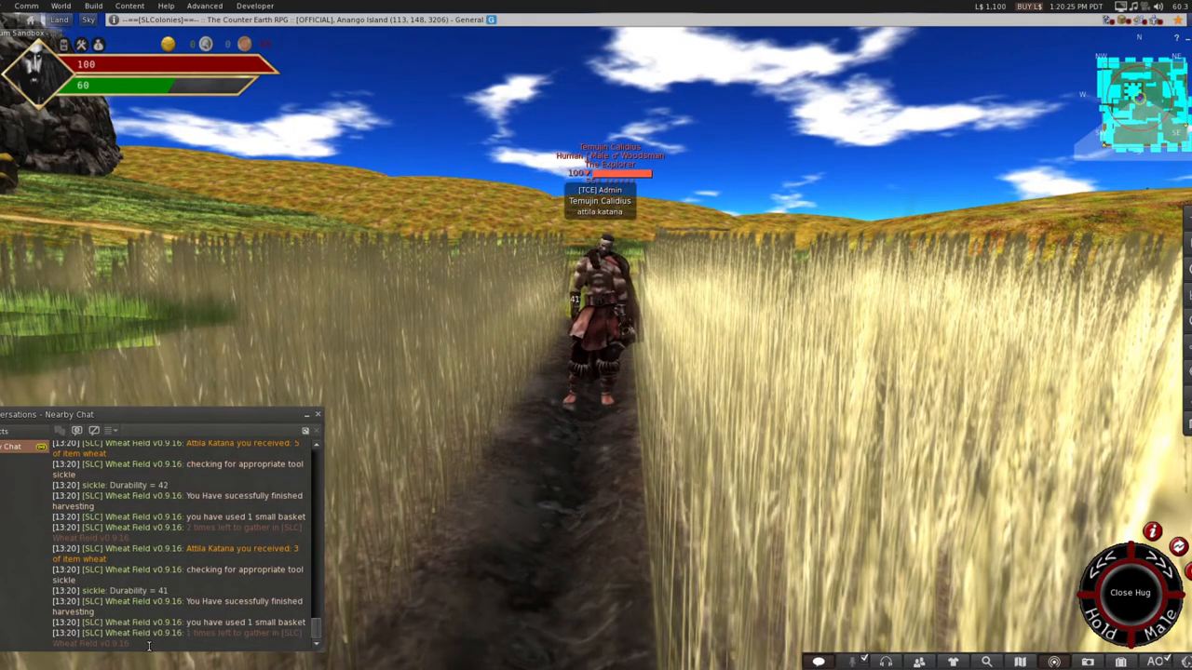
{"action": "mouse_move", "coordinate": [706, 363]}
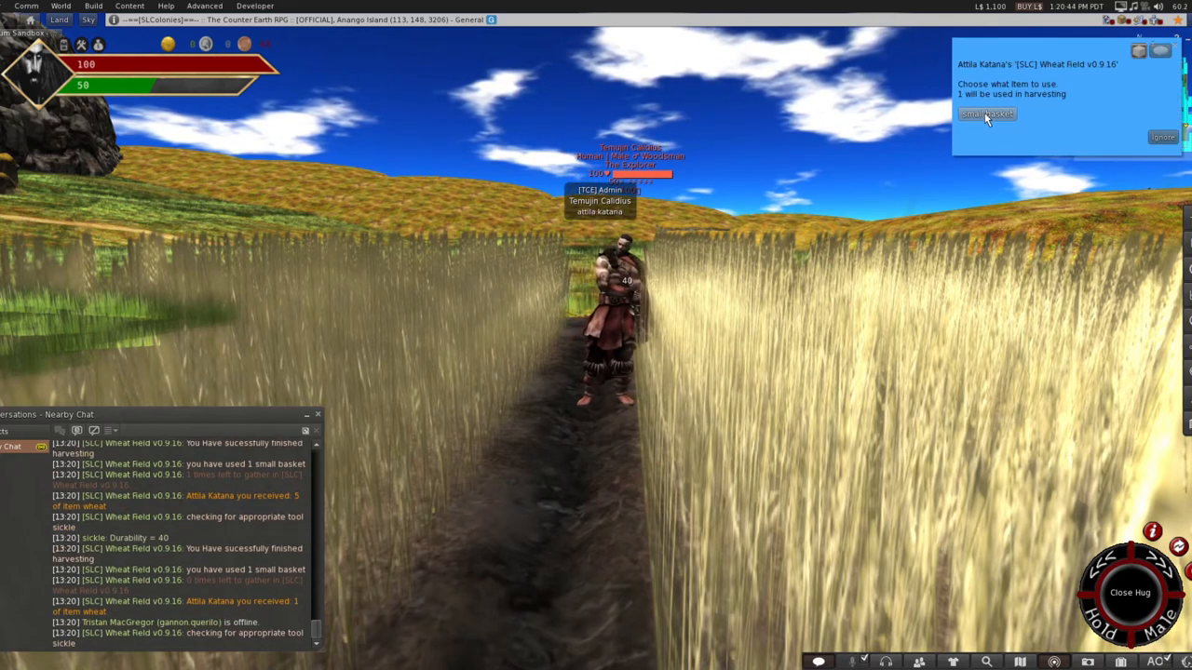
{"action": "left_click", "coordinate": [986, 114]}
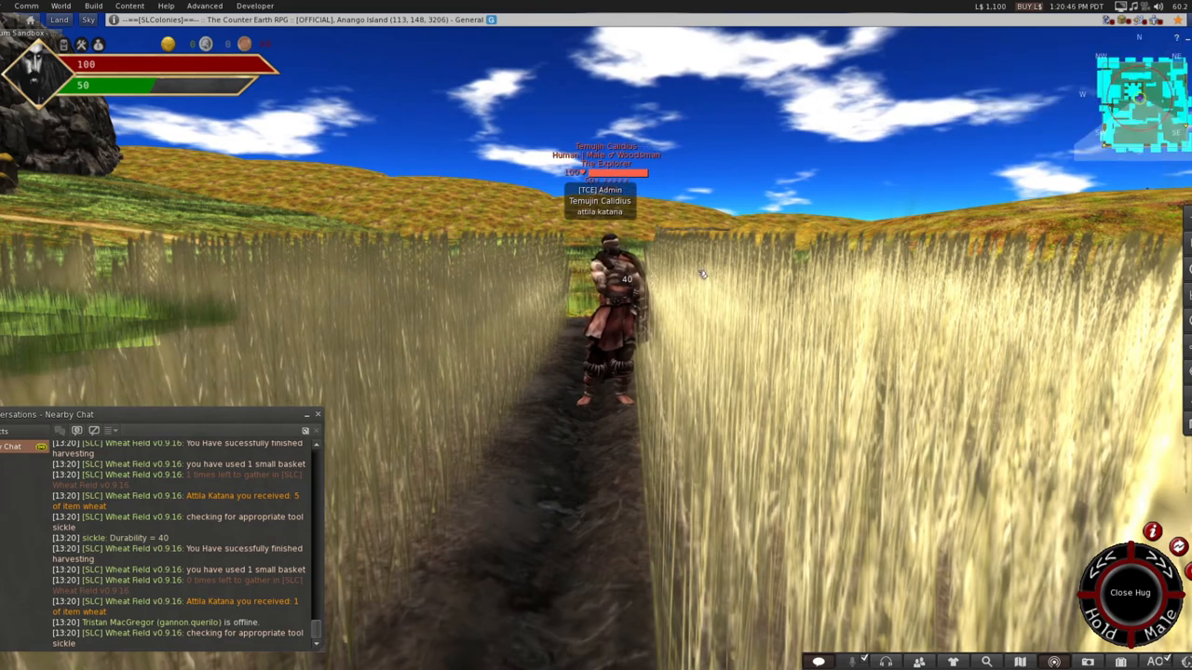